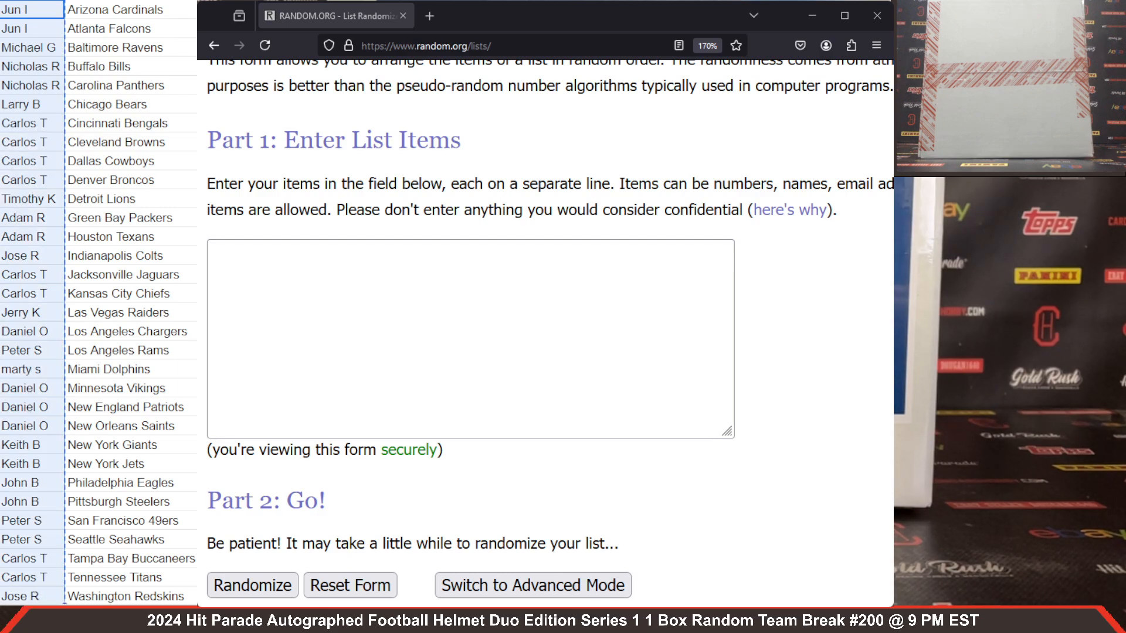
# Enter the customer names and randomize them five times, landing on Timothy K, Daniel O, Nicholas R first.
pyautogui.write('Daniel O')
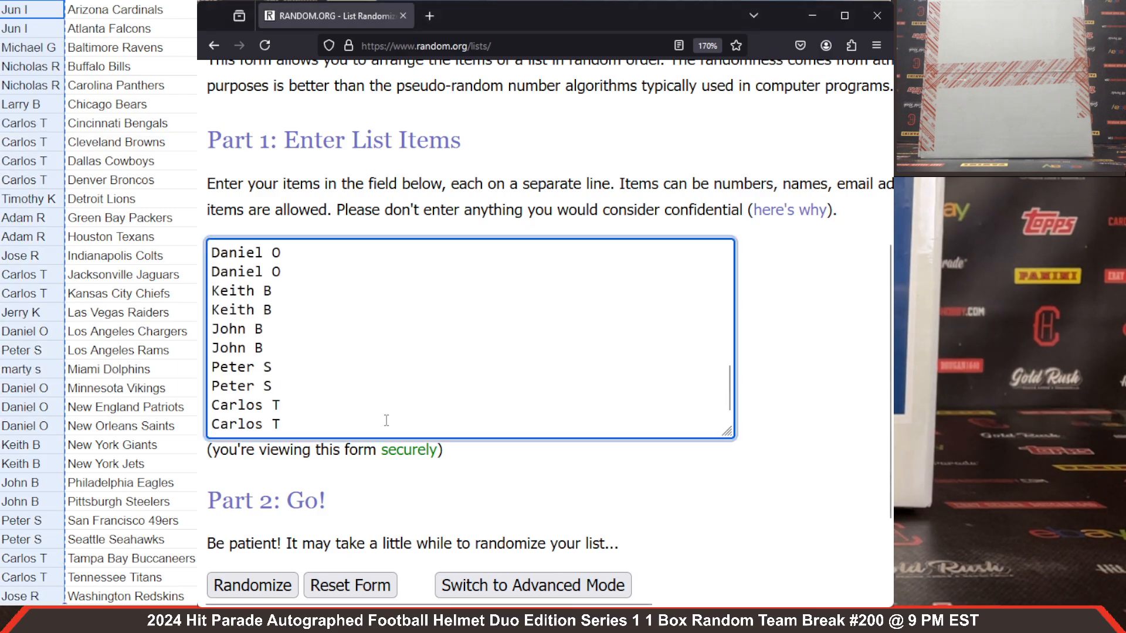
pyautogui.click(252, 585)
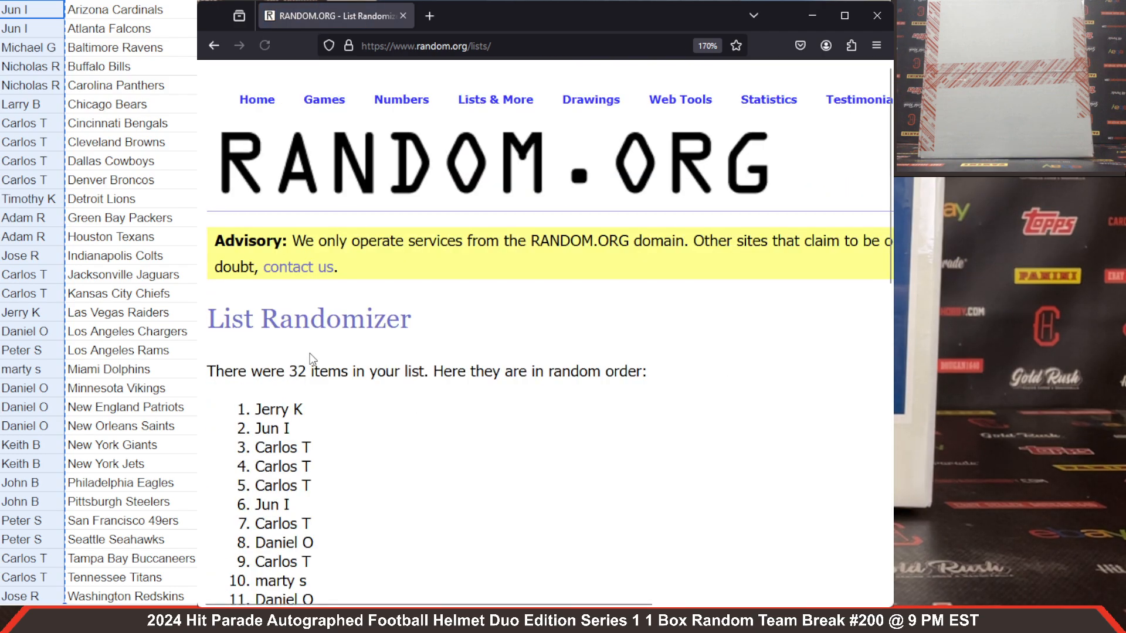
pyautogui.scroll(-3)
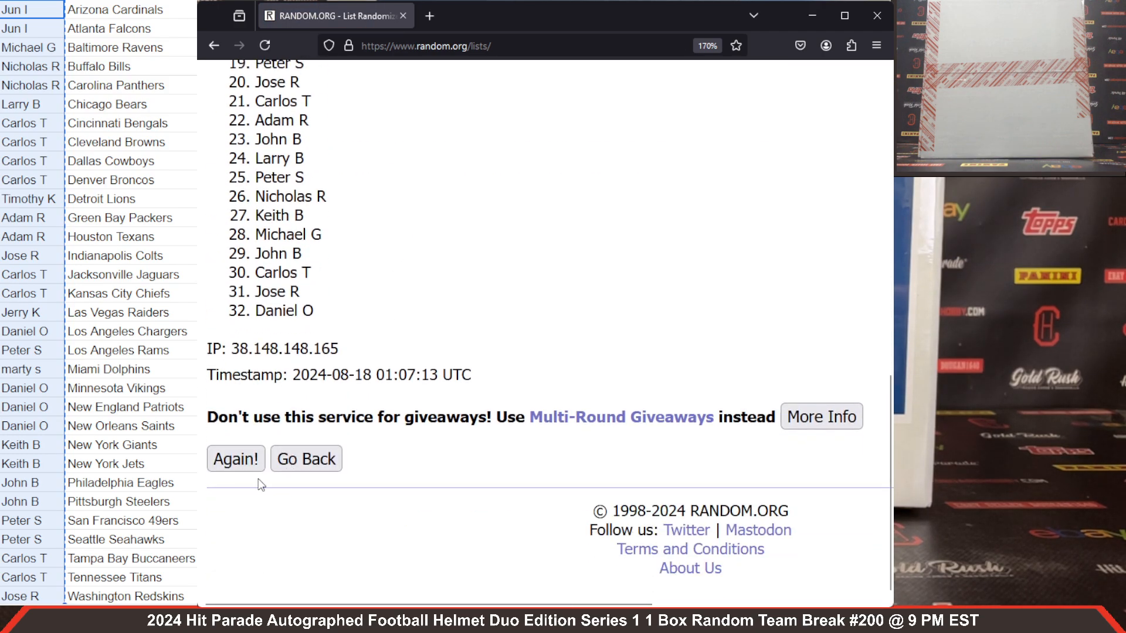
pyautogui.click(235, 459)
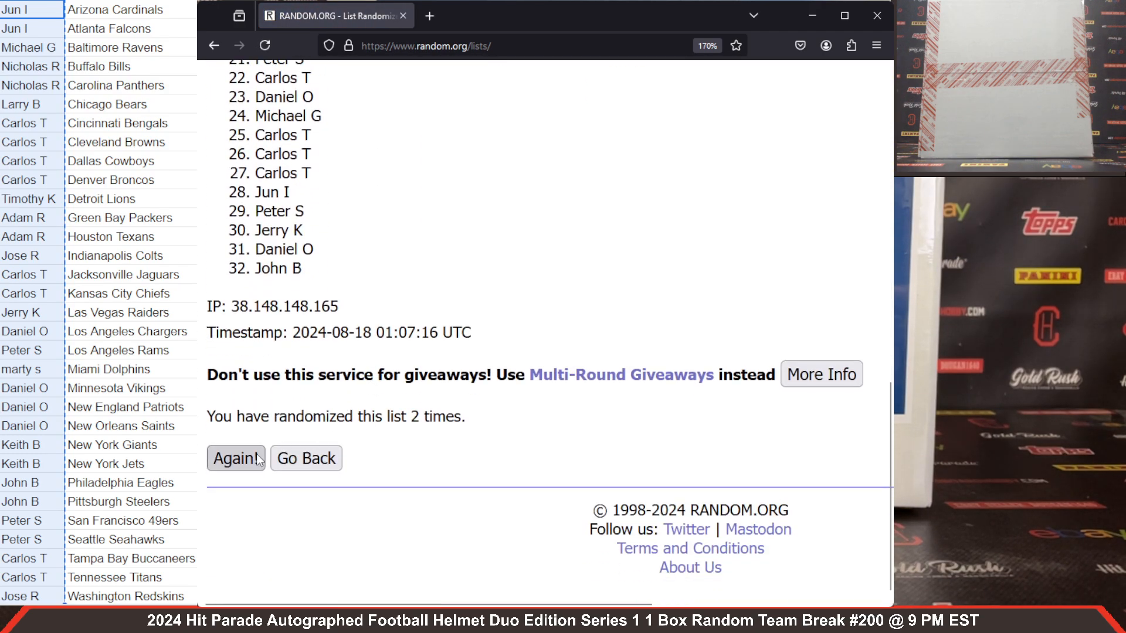
pyautogui.click(235, 457)
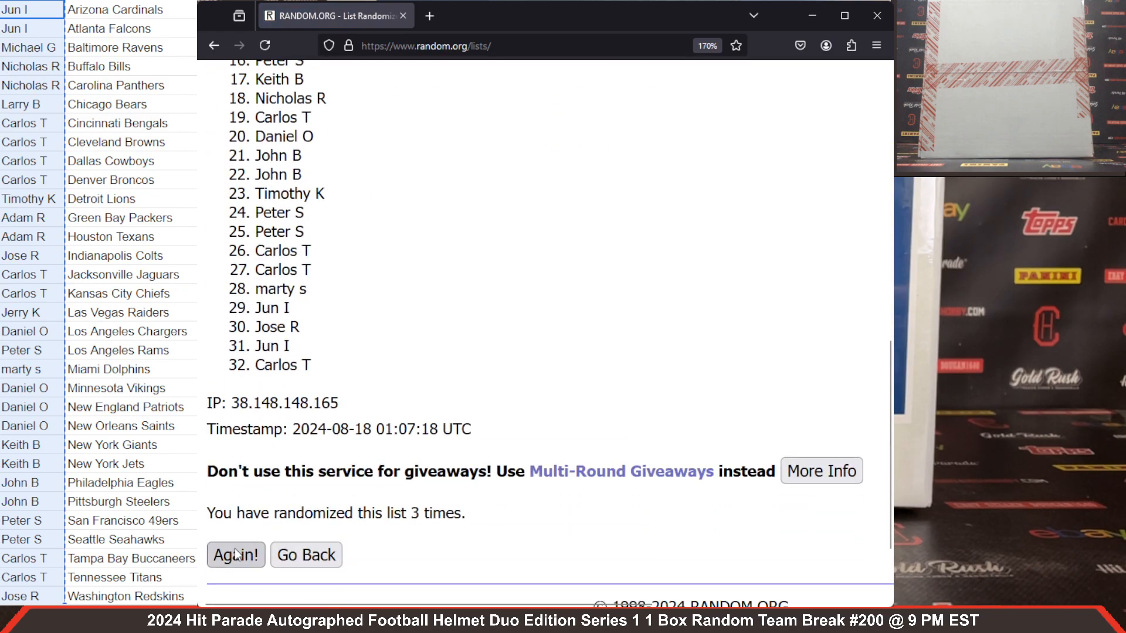
pyautogui.click(236, 555)
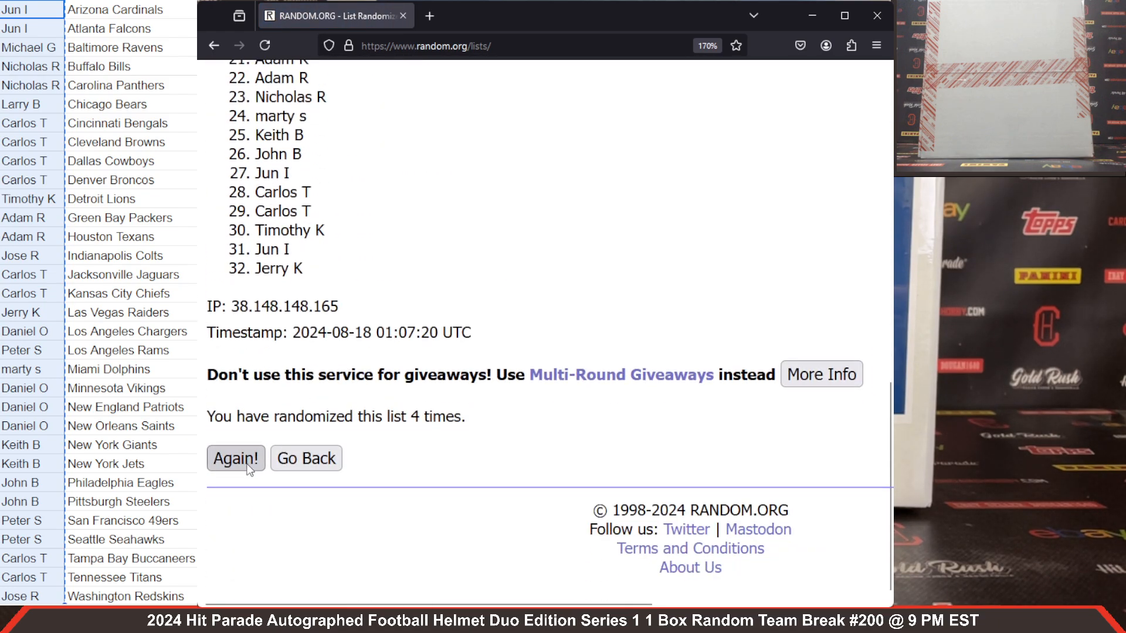
pyautogui.click(236, 457)
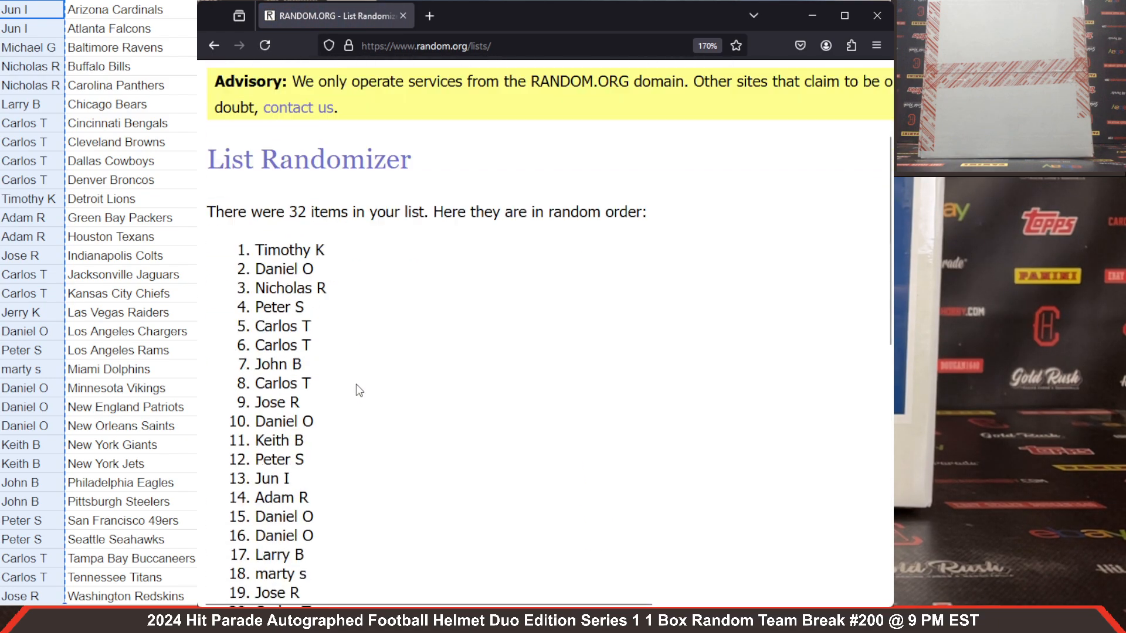
# Scroll through the fifth randomized name list to review the full order.
pyautogui.scroll(-3)
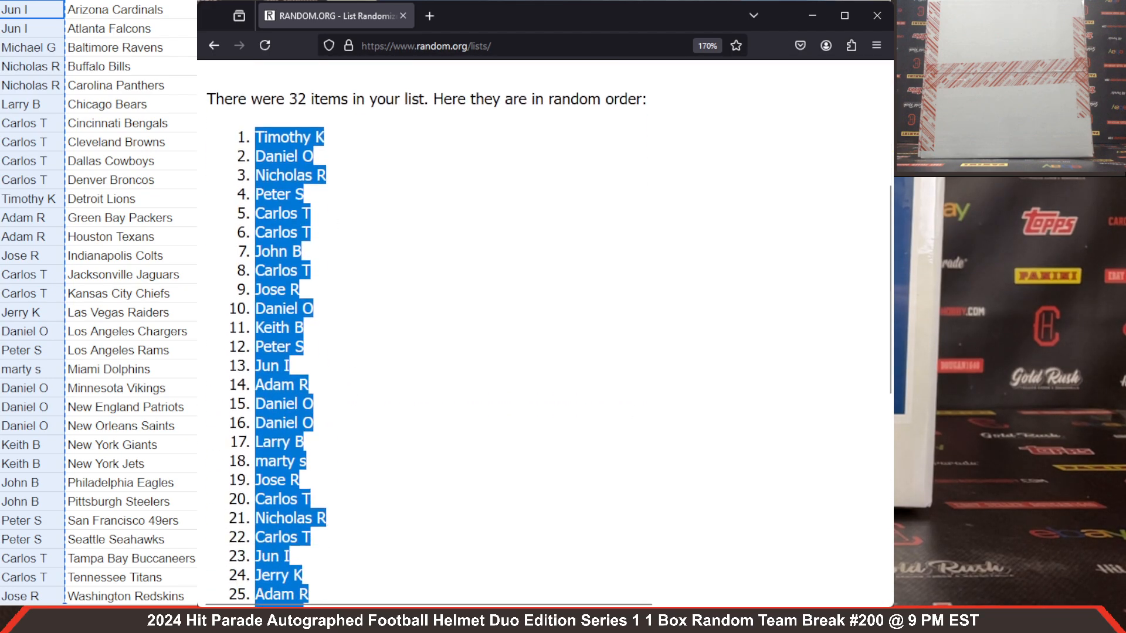
pyautogui.scroll(-3)
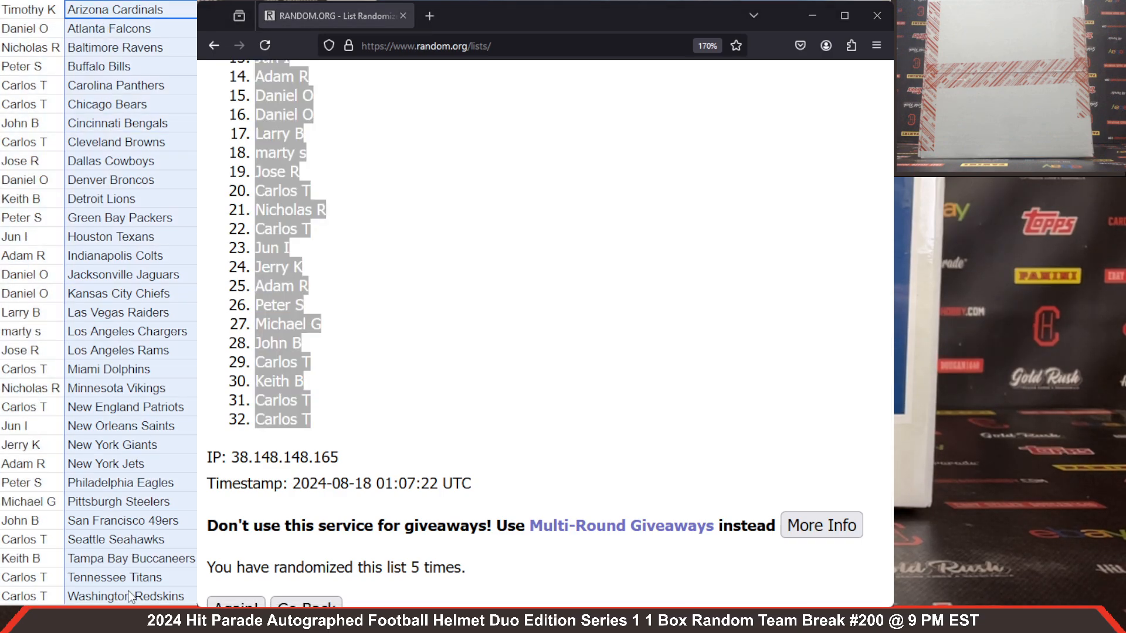
# Return to the entry form and randomize the 32 NFL team names.
pyautogui.click(494, 98)
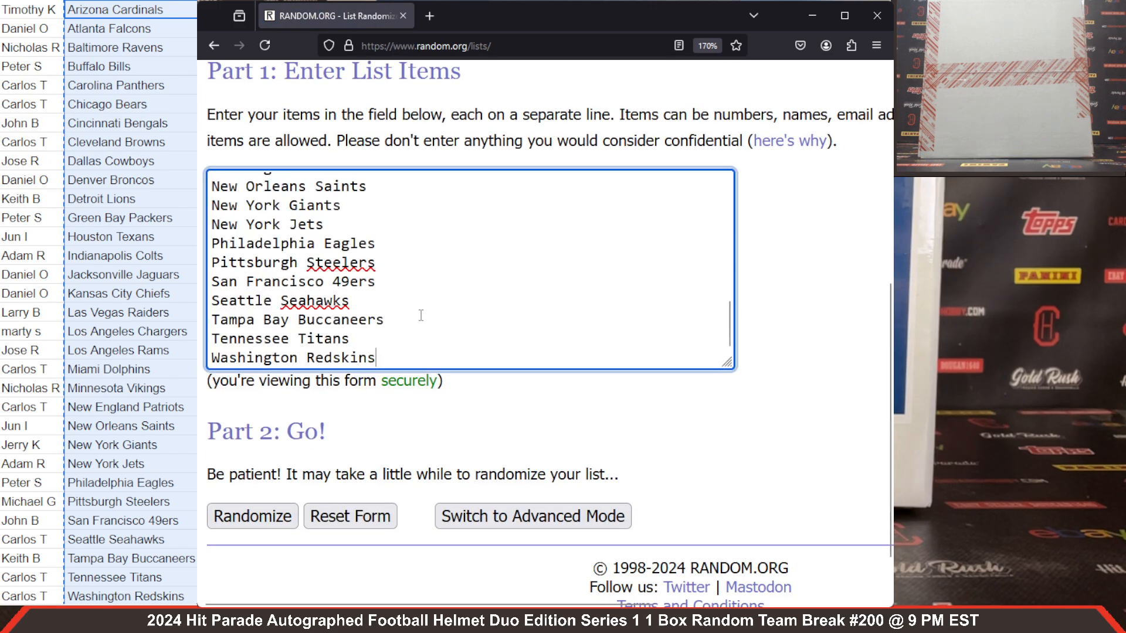
pyautogui.click(252, 515)
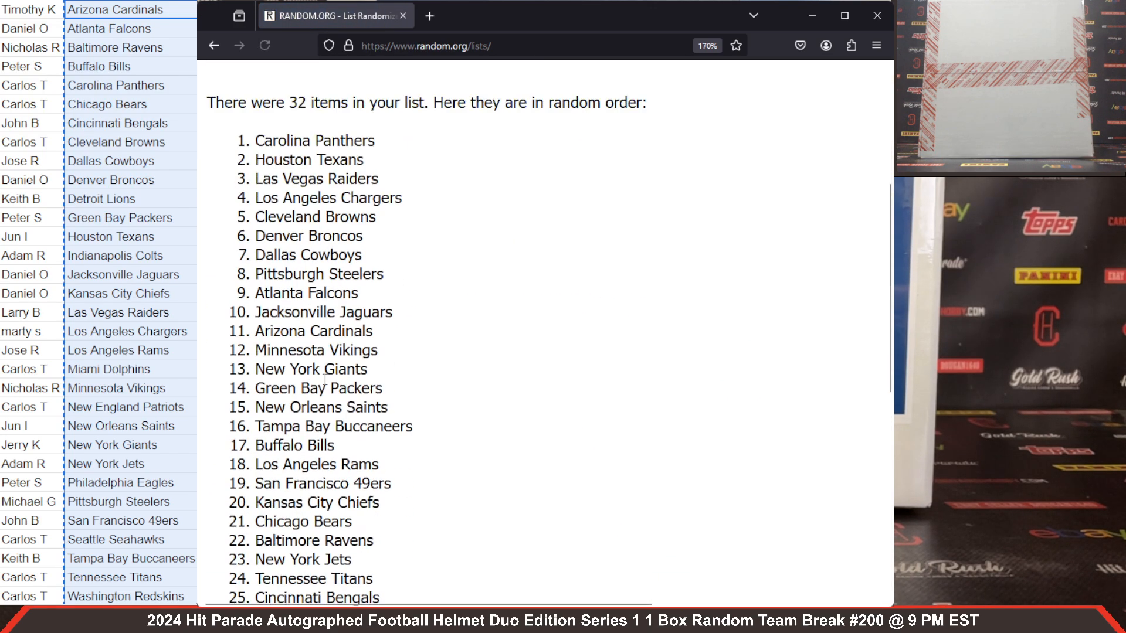
pyautogui.scroll(-3)
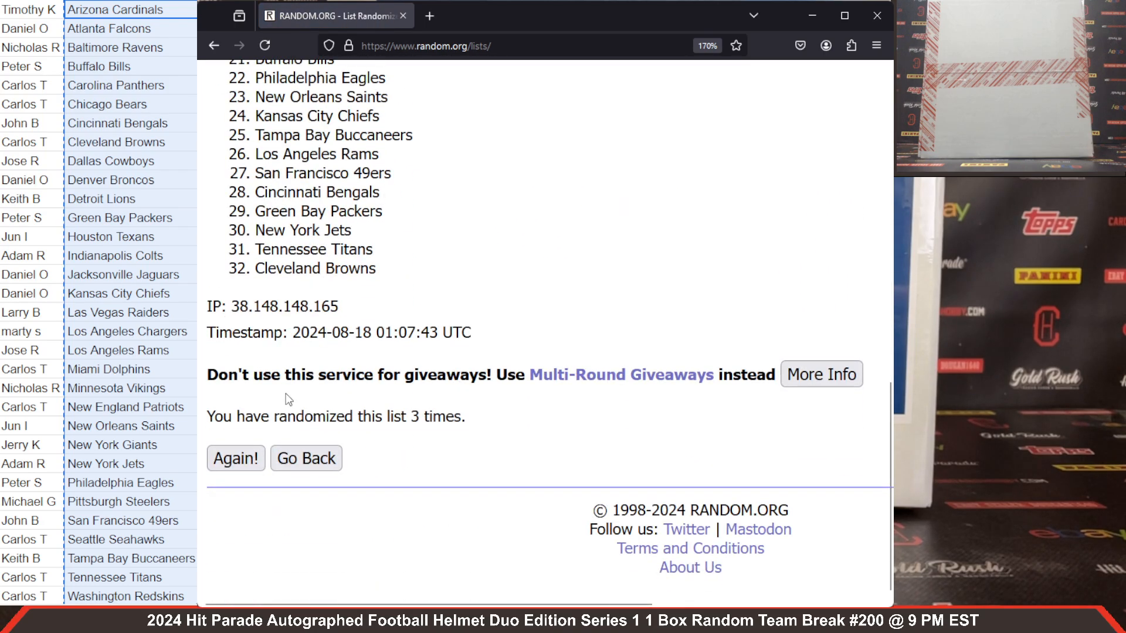